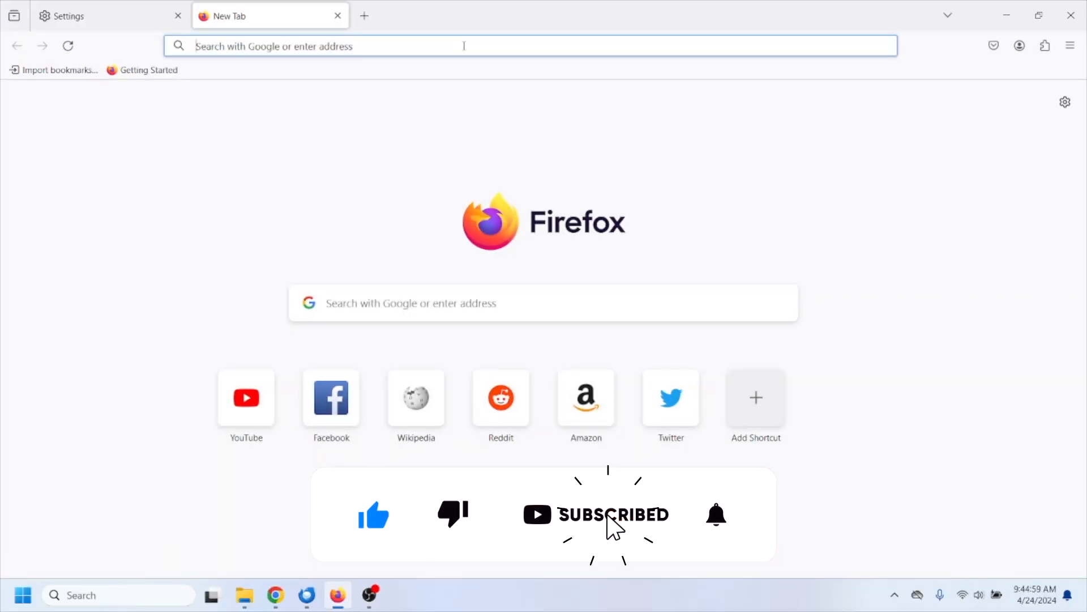
mouse_move(917, 68)
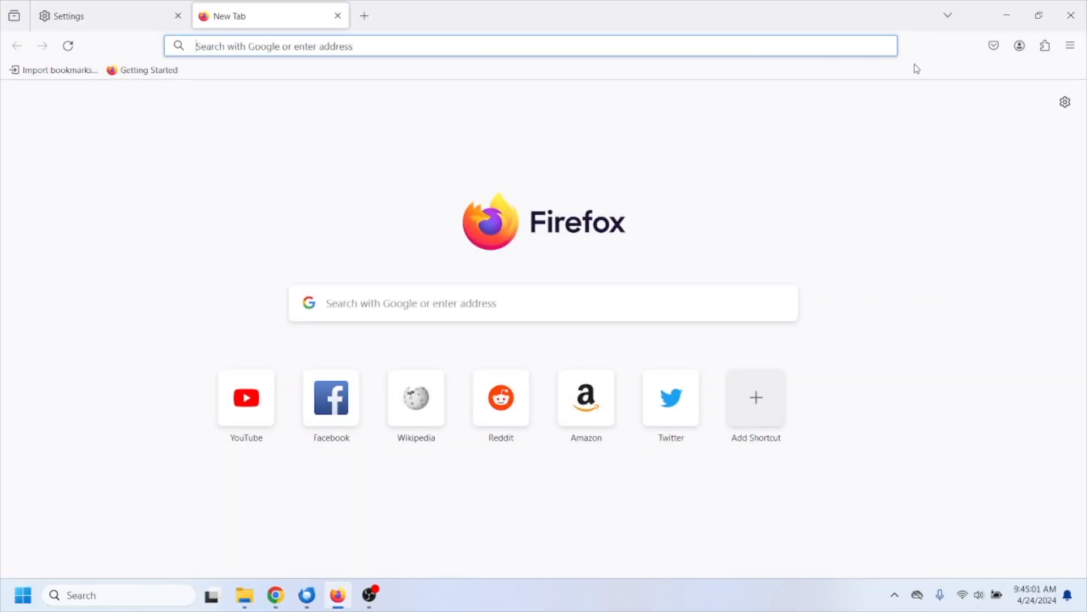
mouse_move(937, 136)
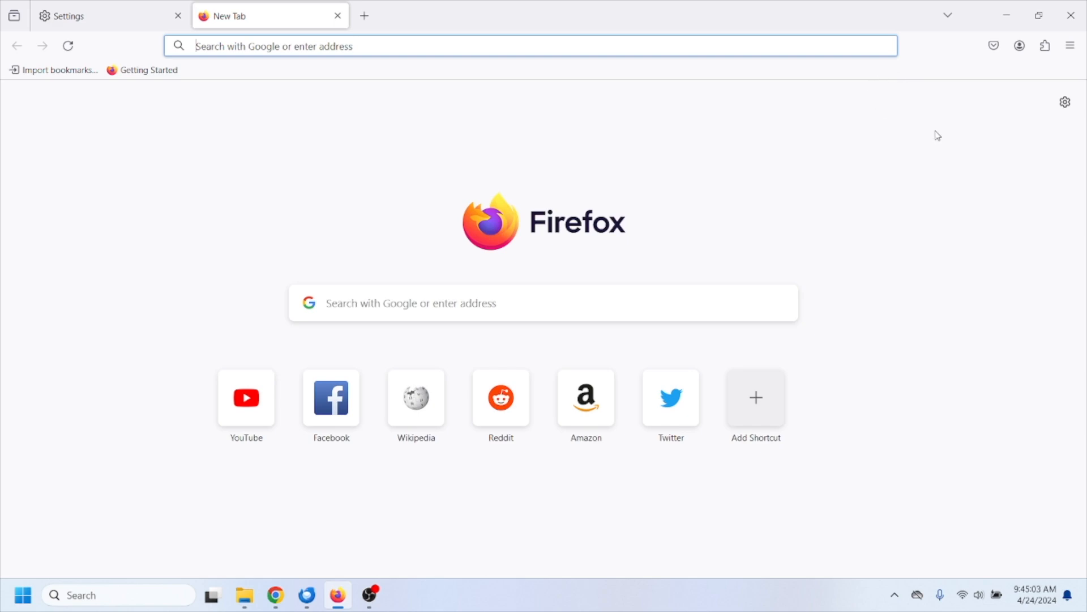
mouse_move(974, 158)
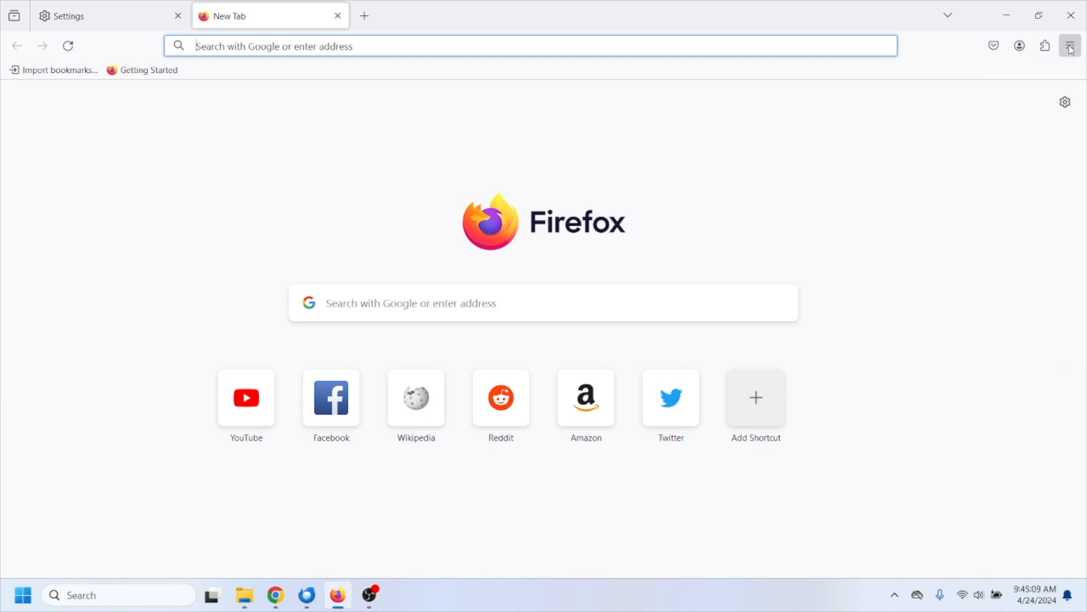
Step: Open Firefox Settings and scroll to Firefox Updates, showing version 125.0.2 is up to date
left_click(104, 16)
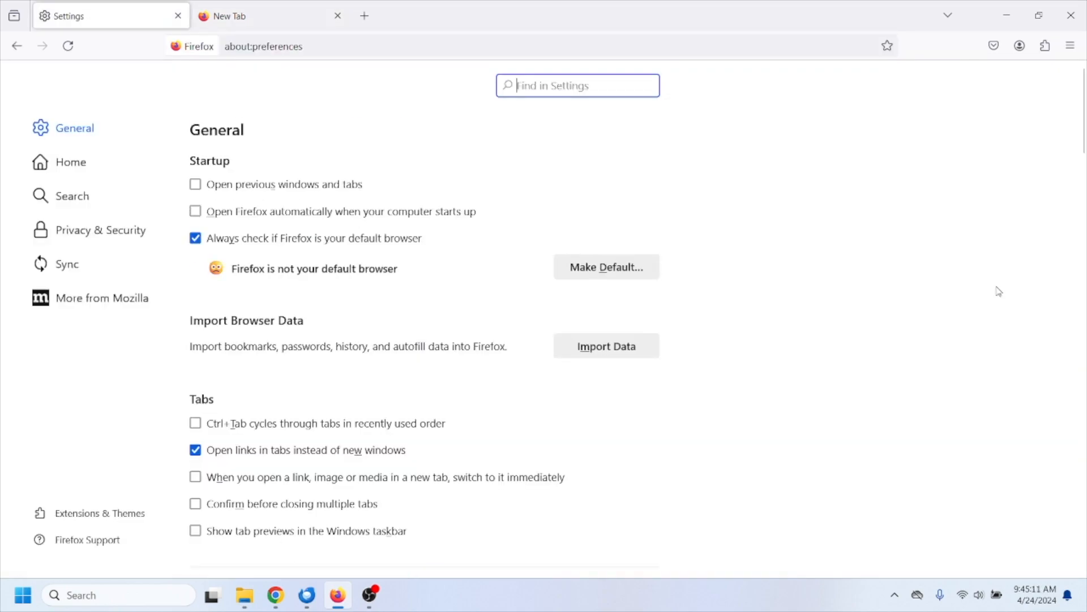
scroll("down", 3)
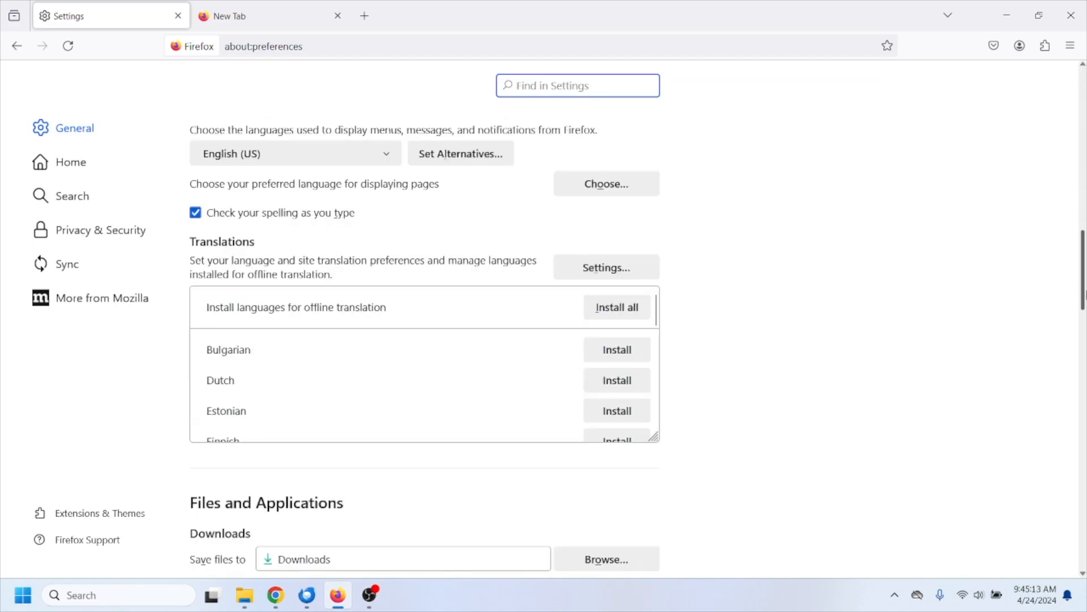
scroll("down", 3)
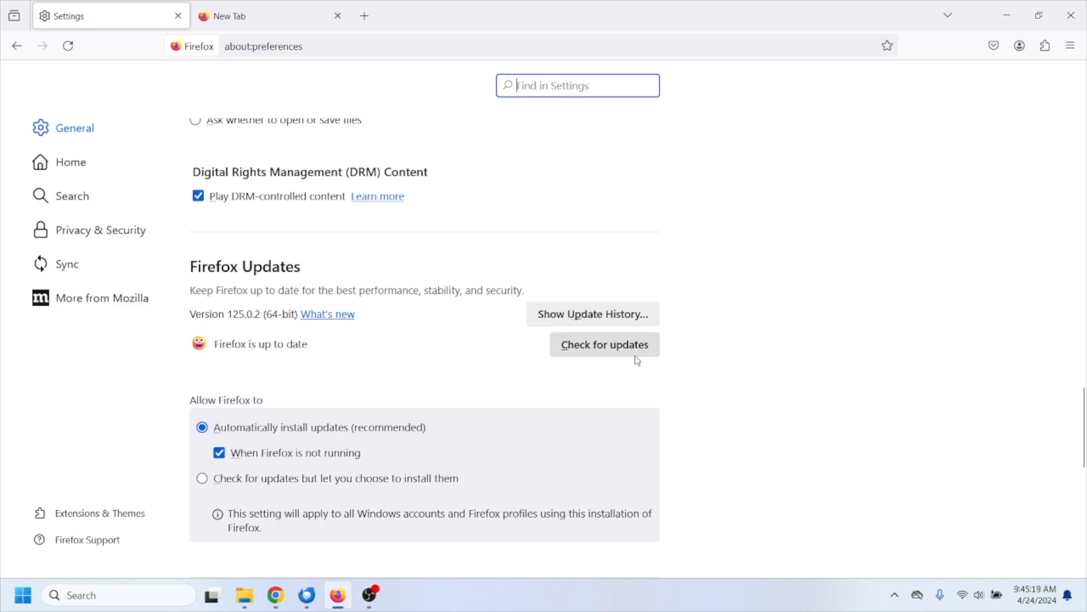
mouse_move(560, 334)
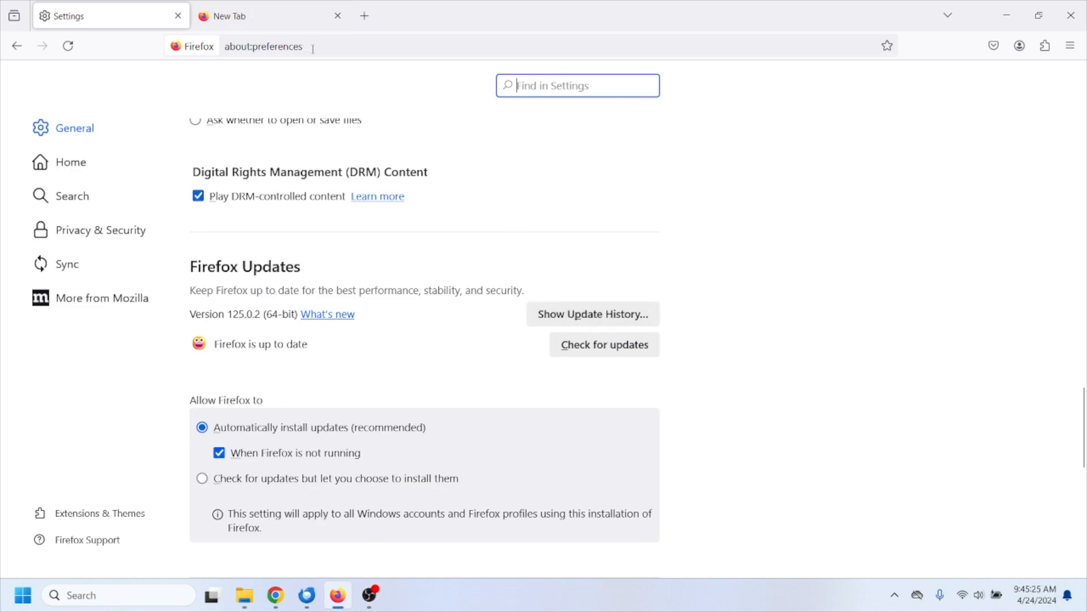
Step: Load the about:memory page and run Minimize memory usage under Free memory
left_click(264, 46)
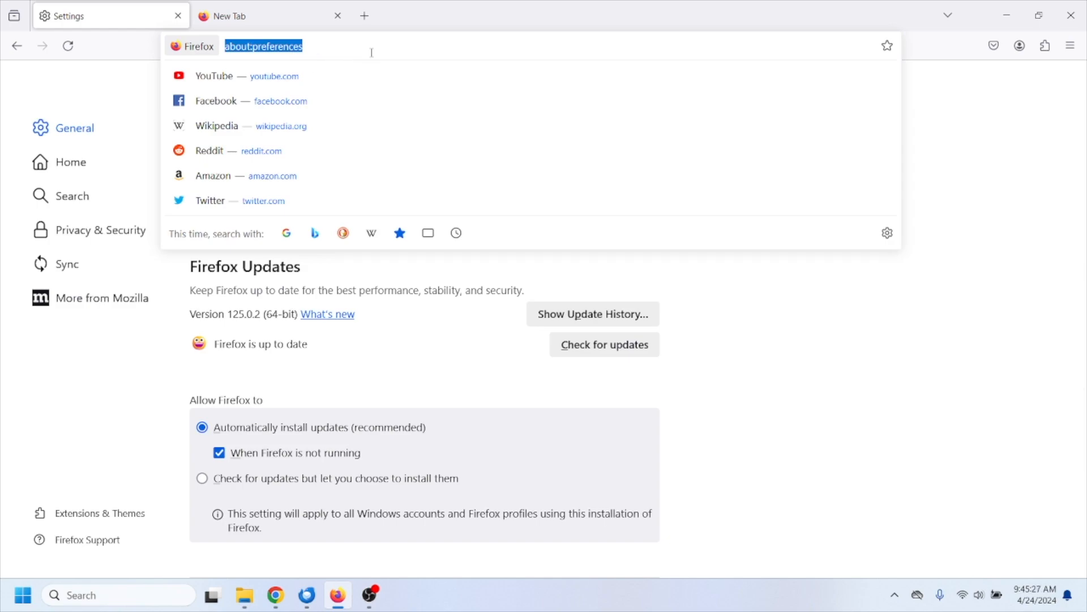
type("about:memory")
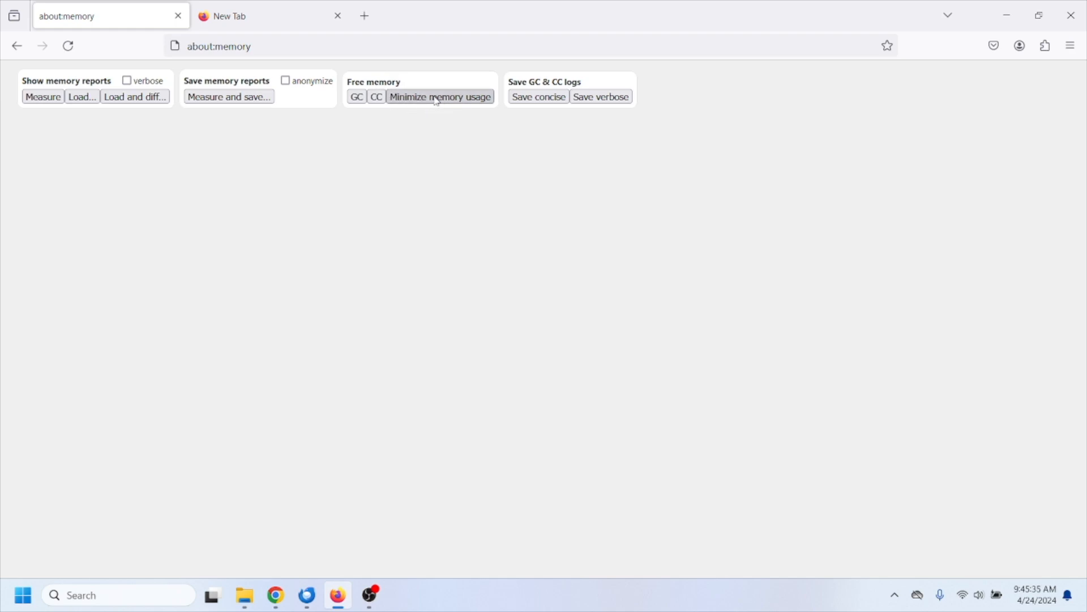
left_click(439, 96)
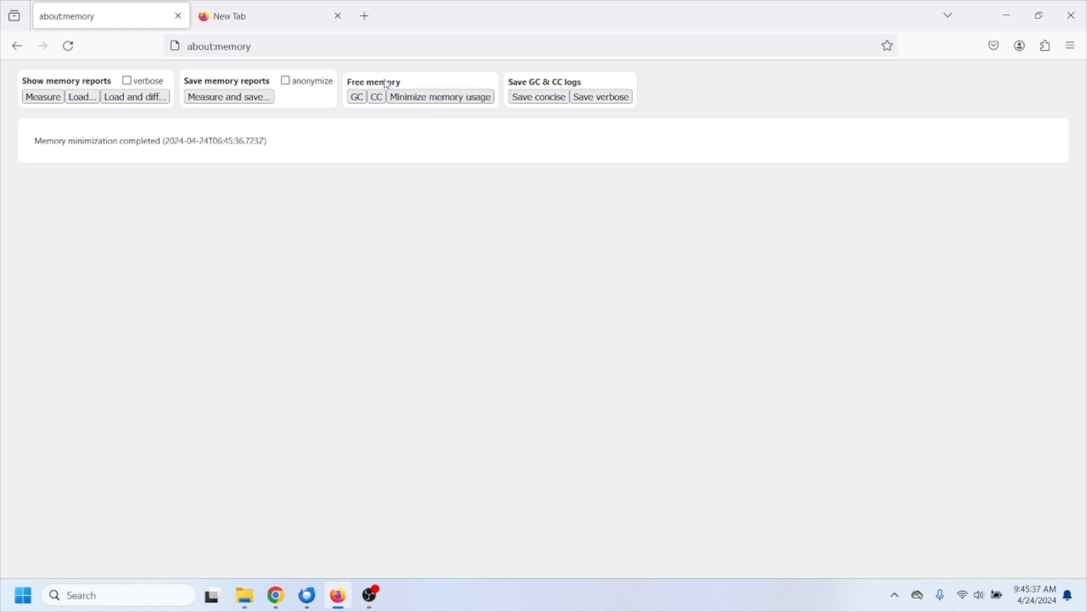
left_click(220, 46)
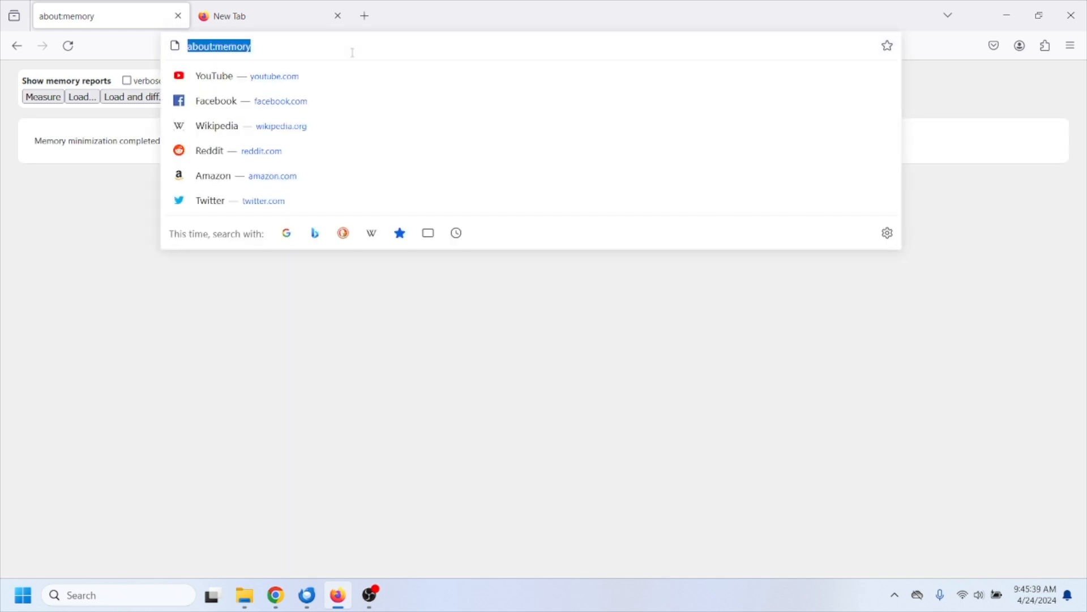
Step: At about:preferences Performance, uncheck recommended performance settings, keeping hardware acceleration enabled
type("about:")
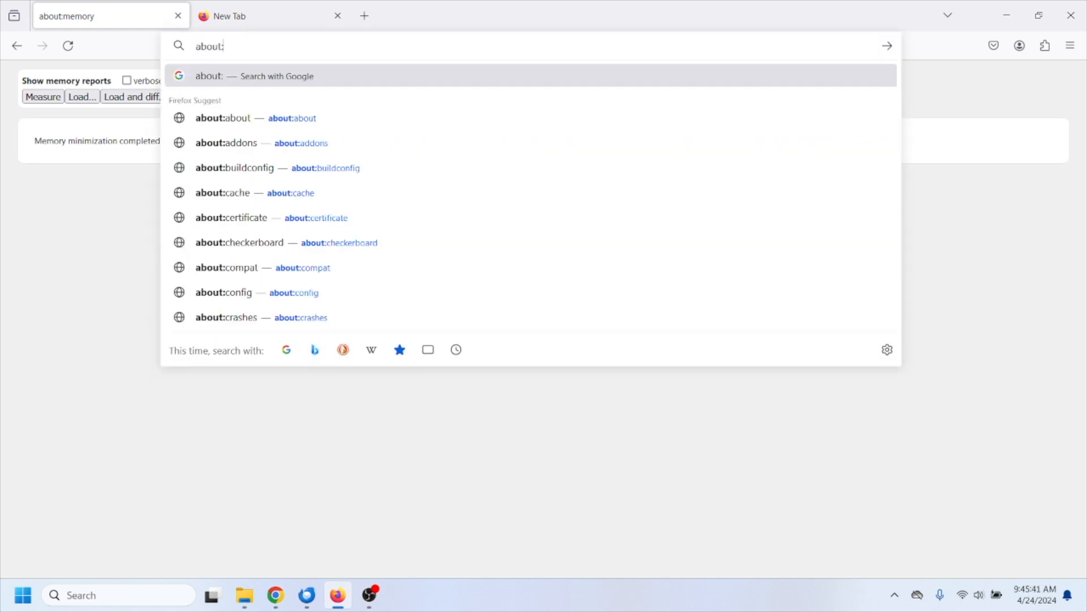
type("preferences")
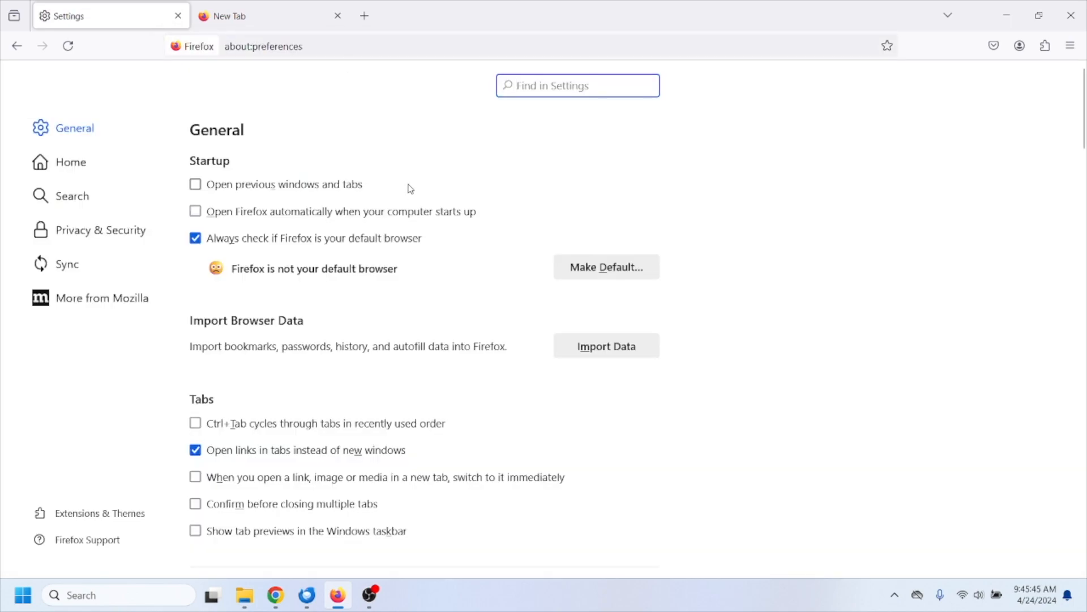
scroll("down", 3)
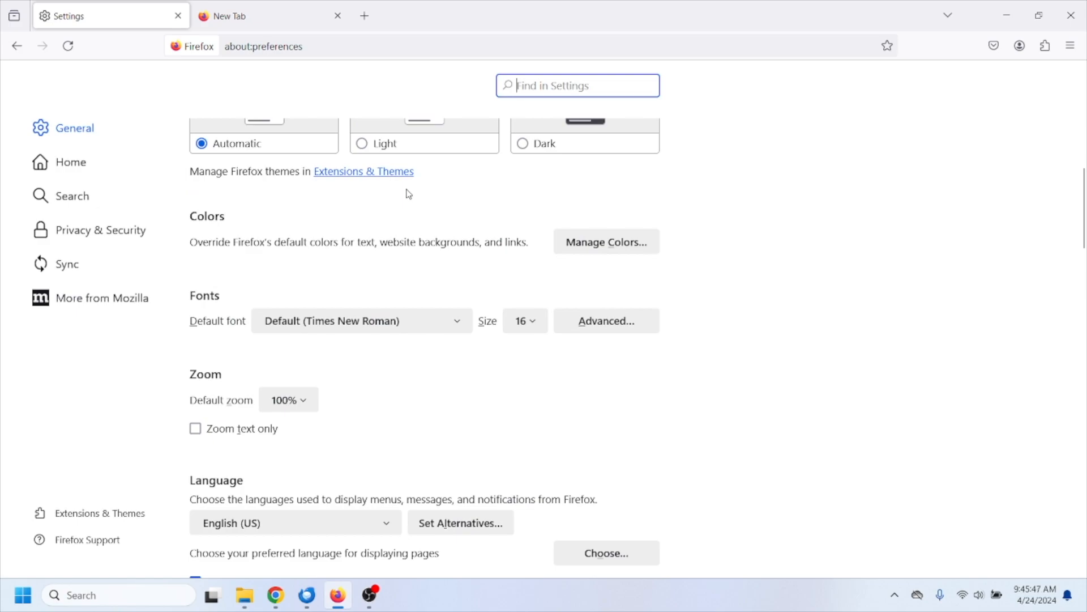
scroll("down", 3)
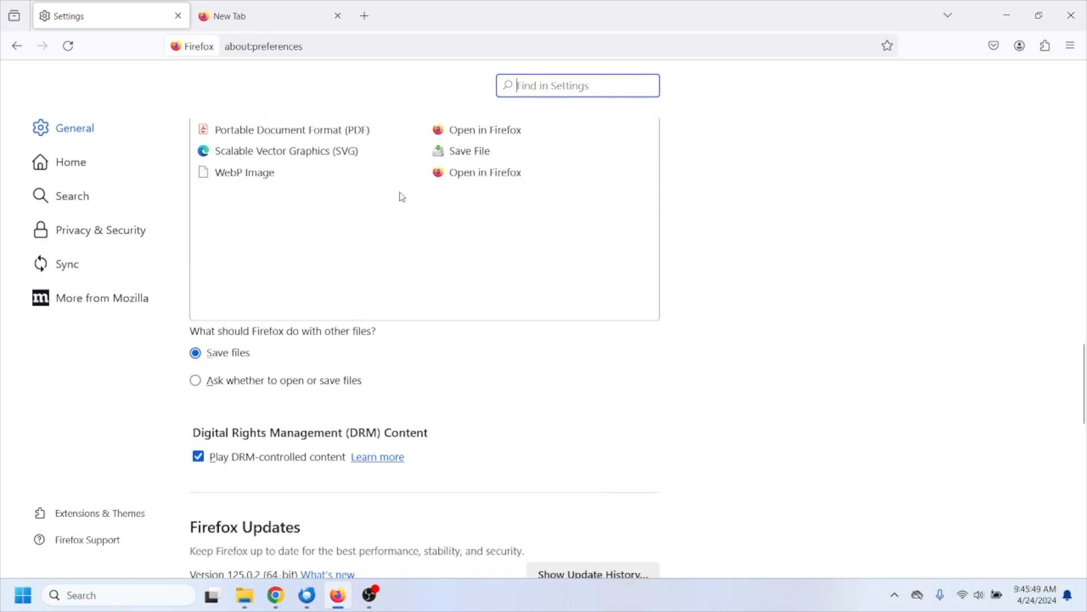
scroll("down", 3)
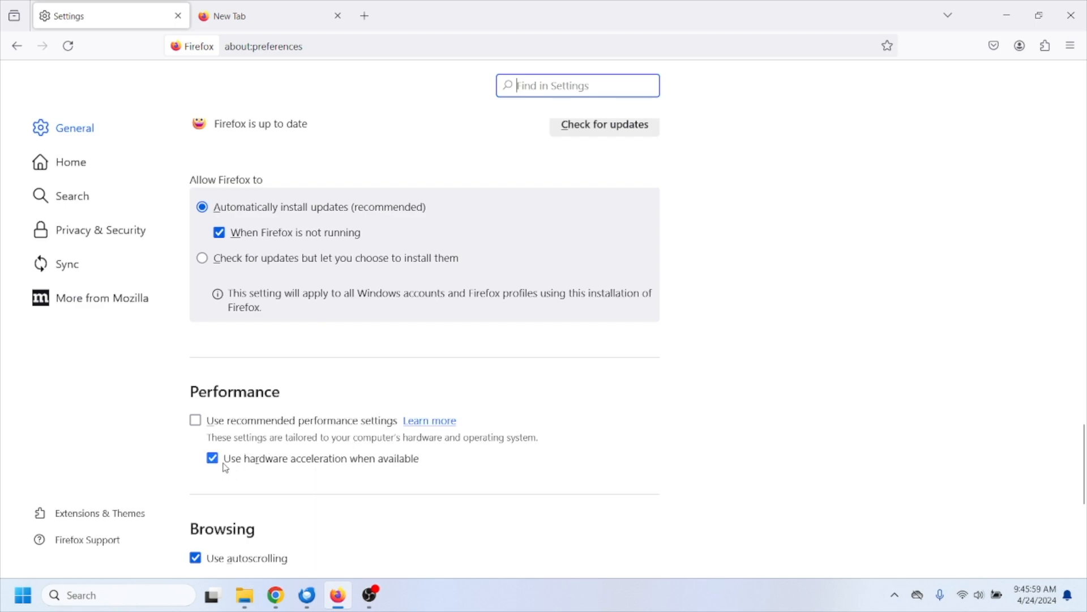
mouse_move(463, 484)
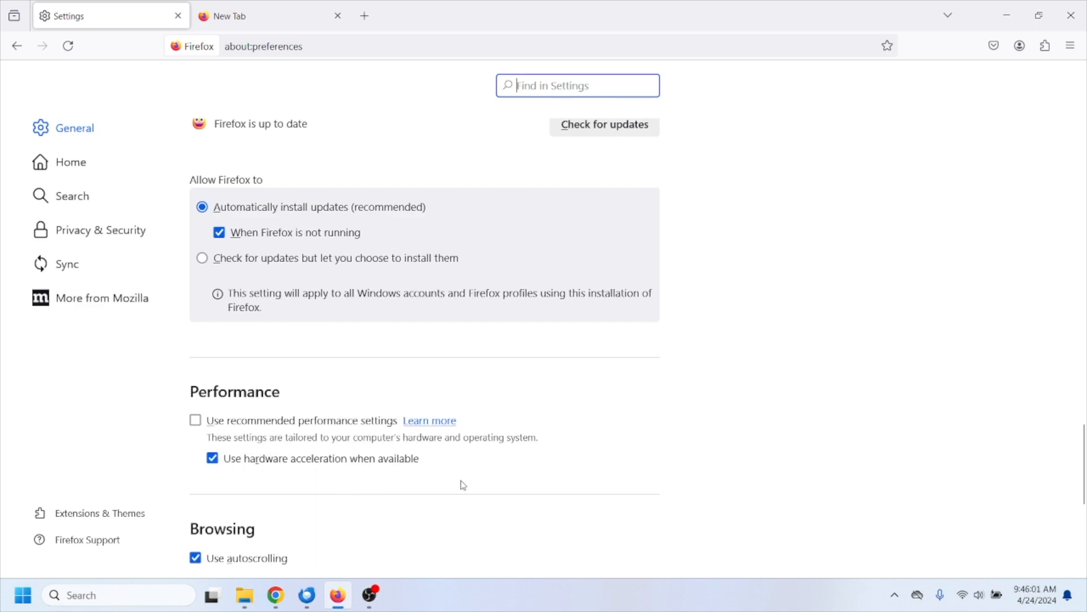
scroll("up", 3)
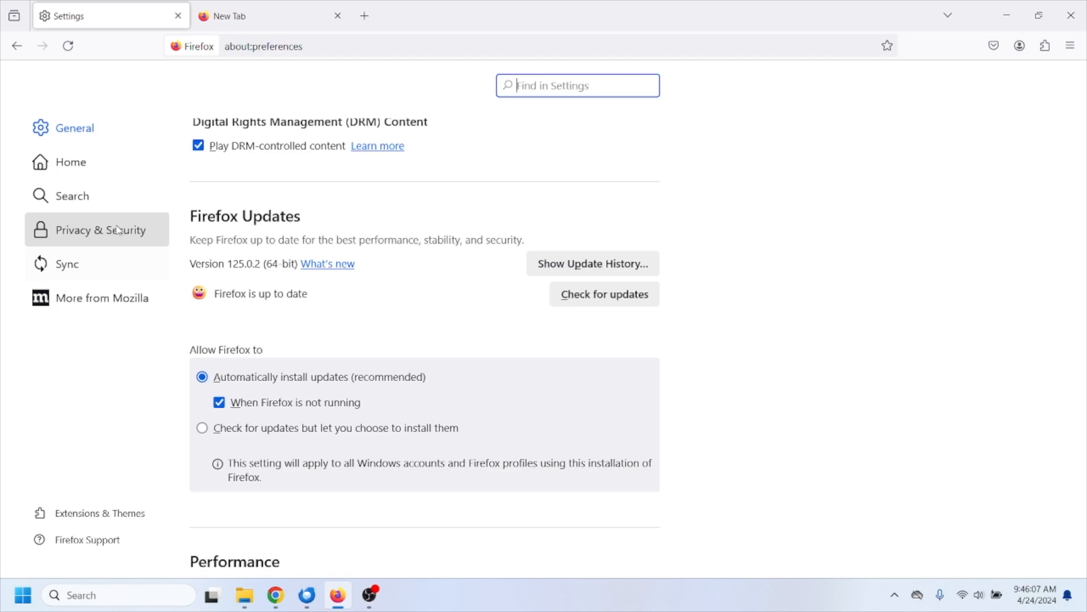
Step: Use Clear Data in Privacy & Security's Cookies and Site Data, emptying cookies and cache to 0 bytes
left_click(101, 230)
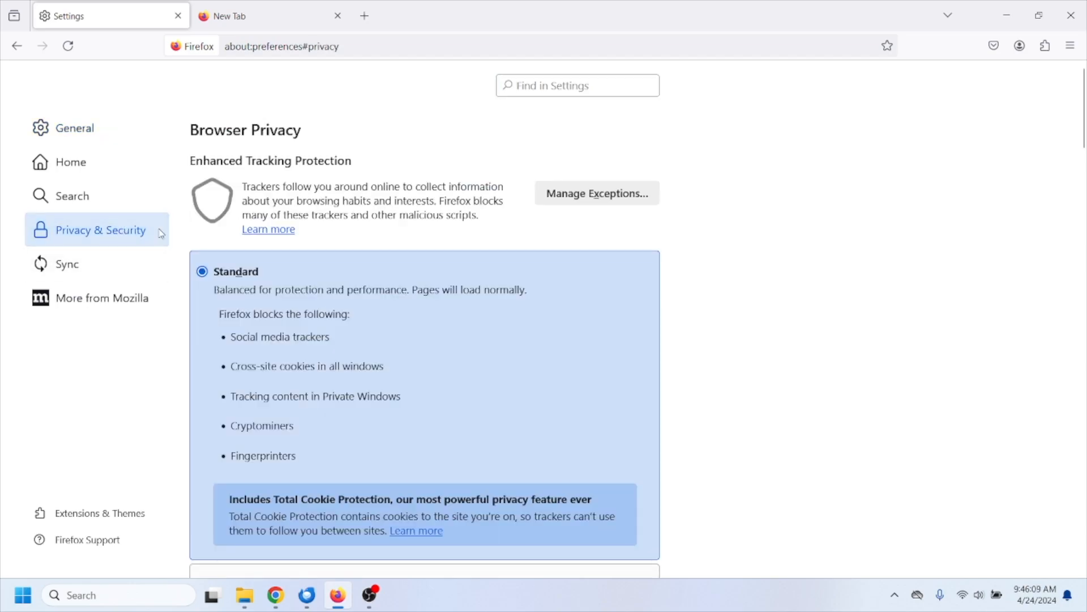
scroll("down", 3)
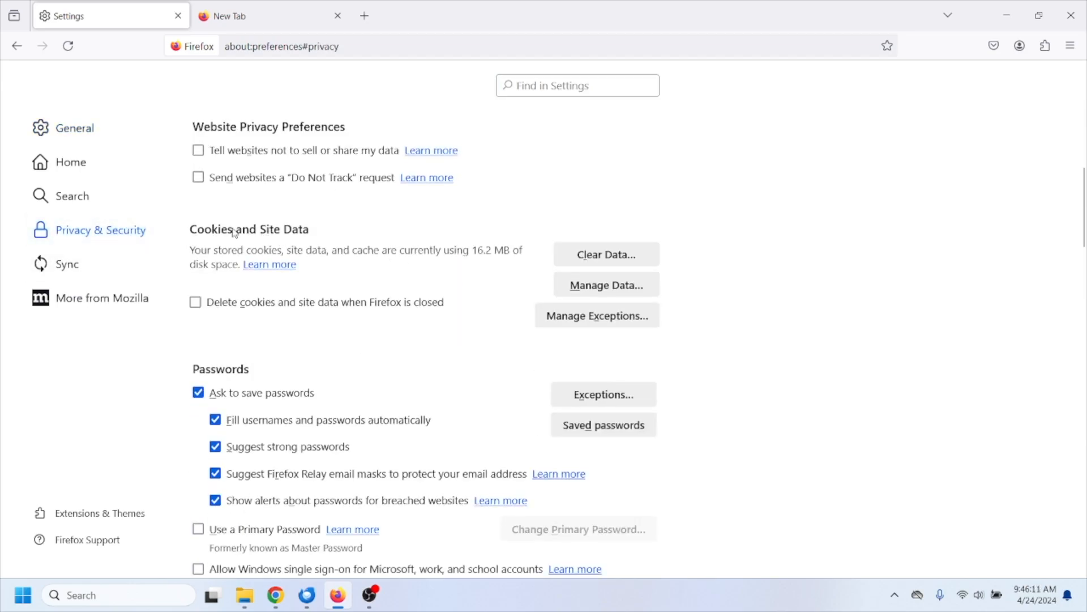
double_click(248, 228)
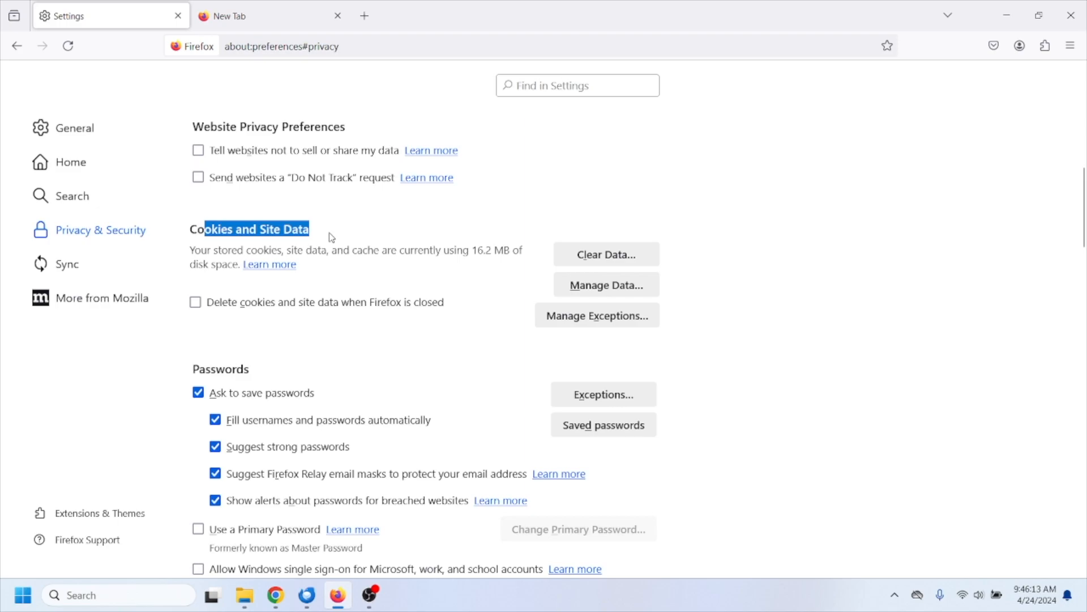
left_click(606, 254)
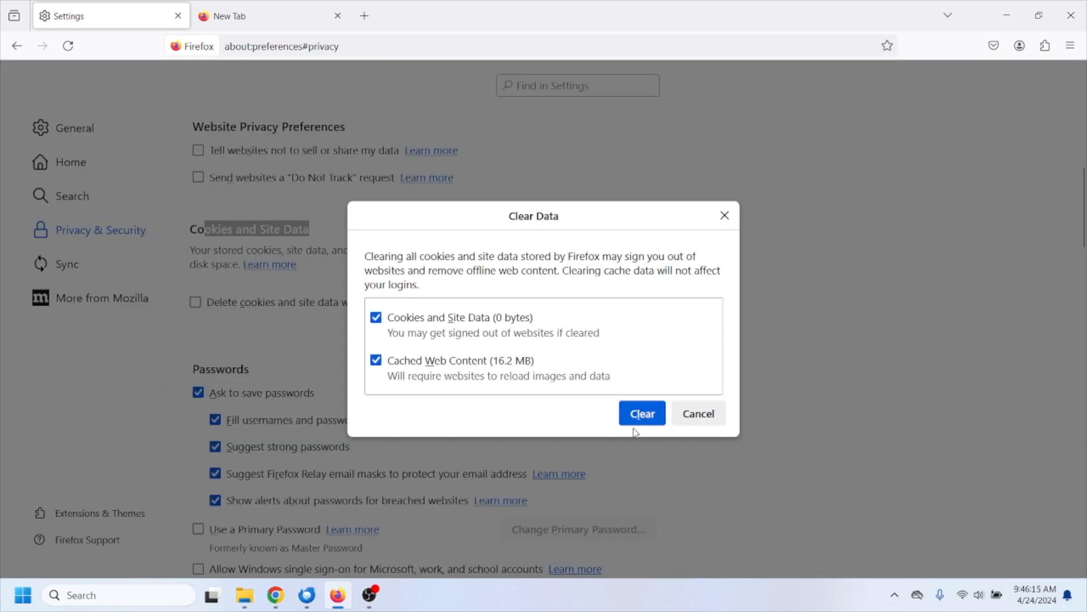
left_click(640, 413)
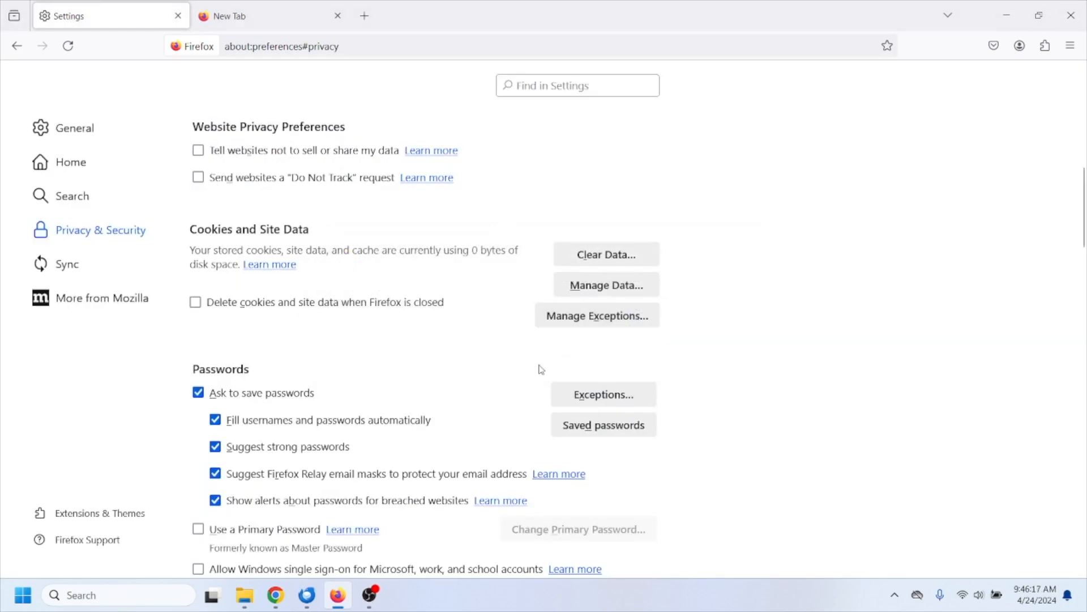
scroll("up", 3)
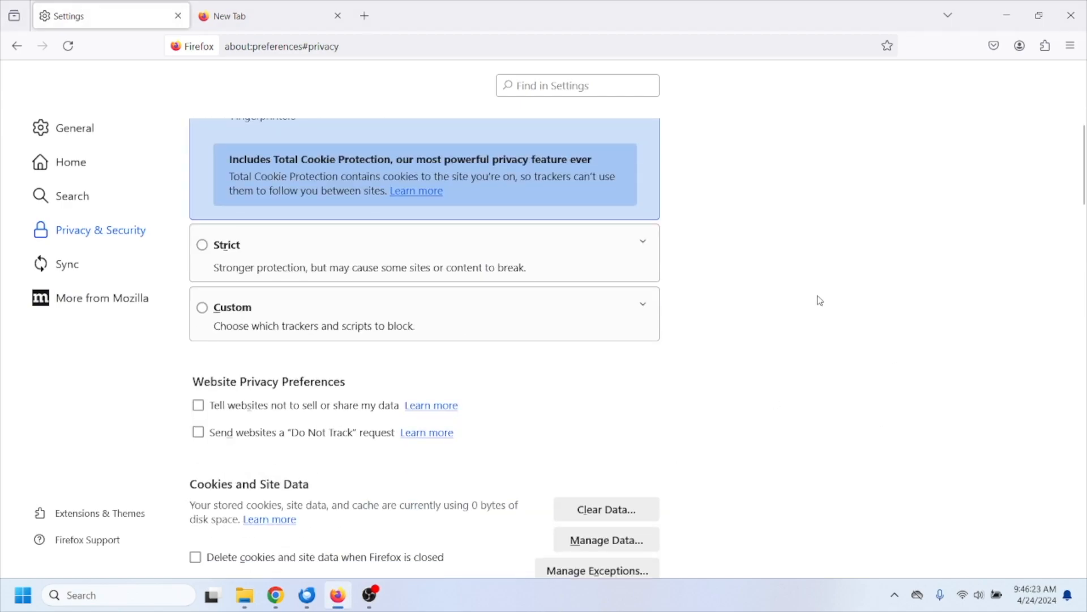
scroll("down", 3)
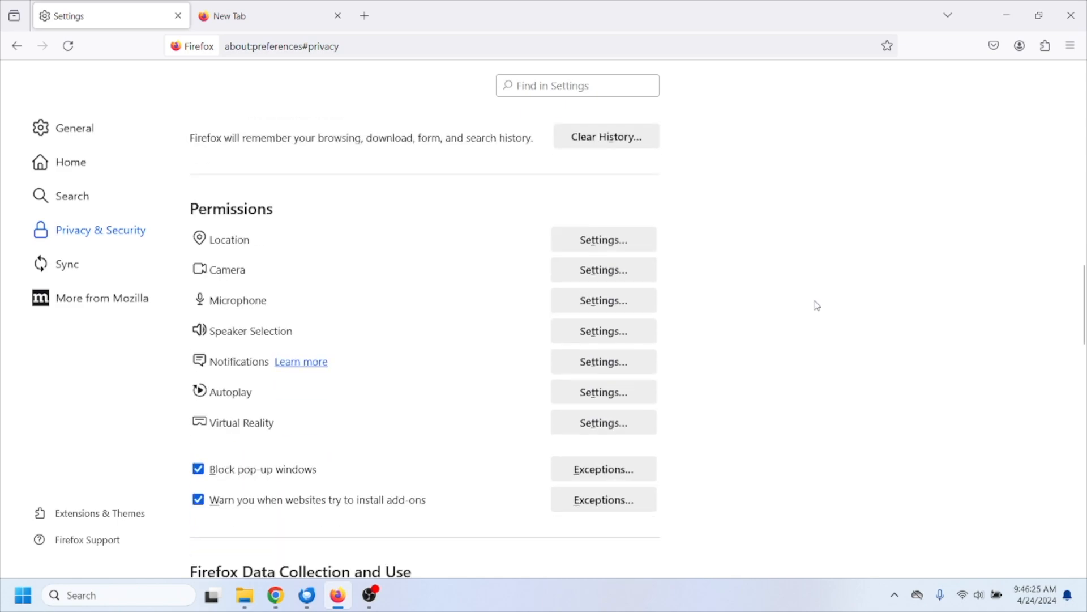